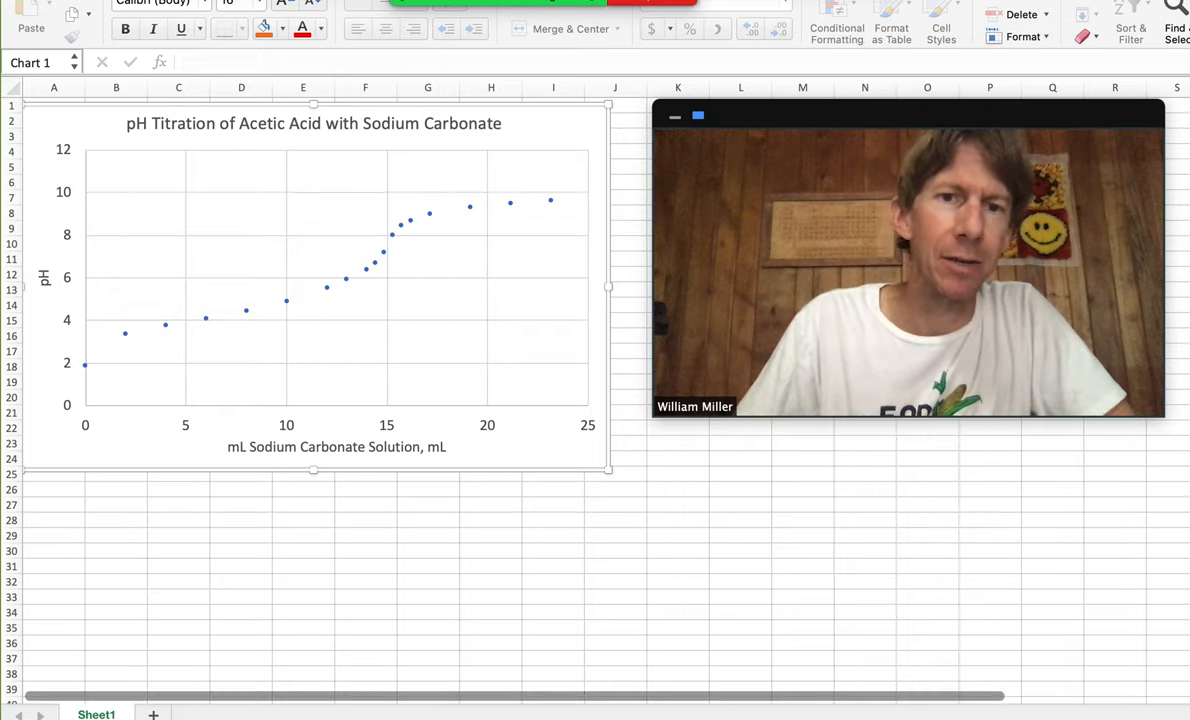
{"action": "mouse_move", "coordinate": [410, 242]}
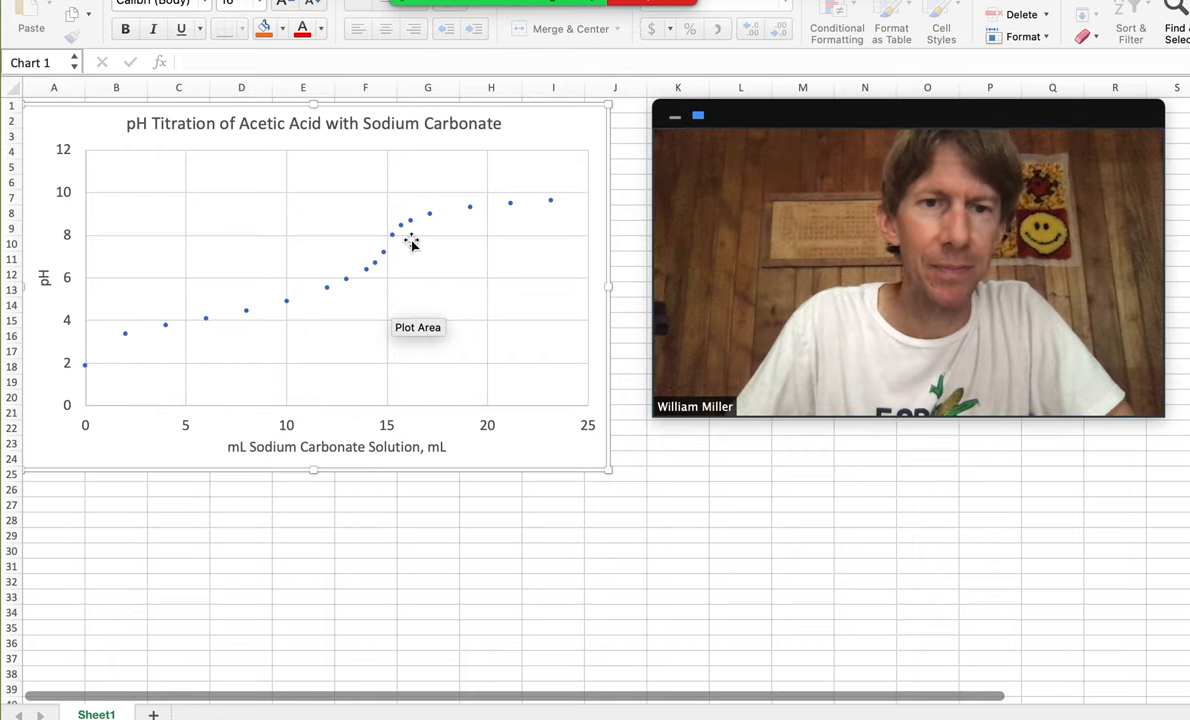
{"action": "mouse_move", "coordinate": [300, 406]}
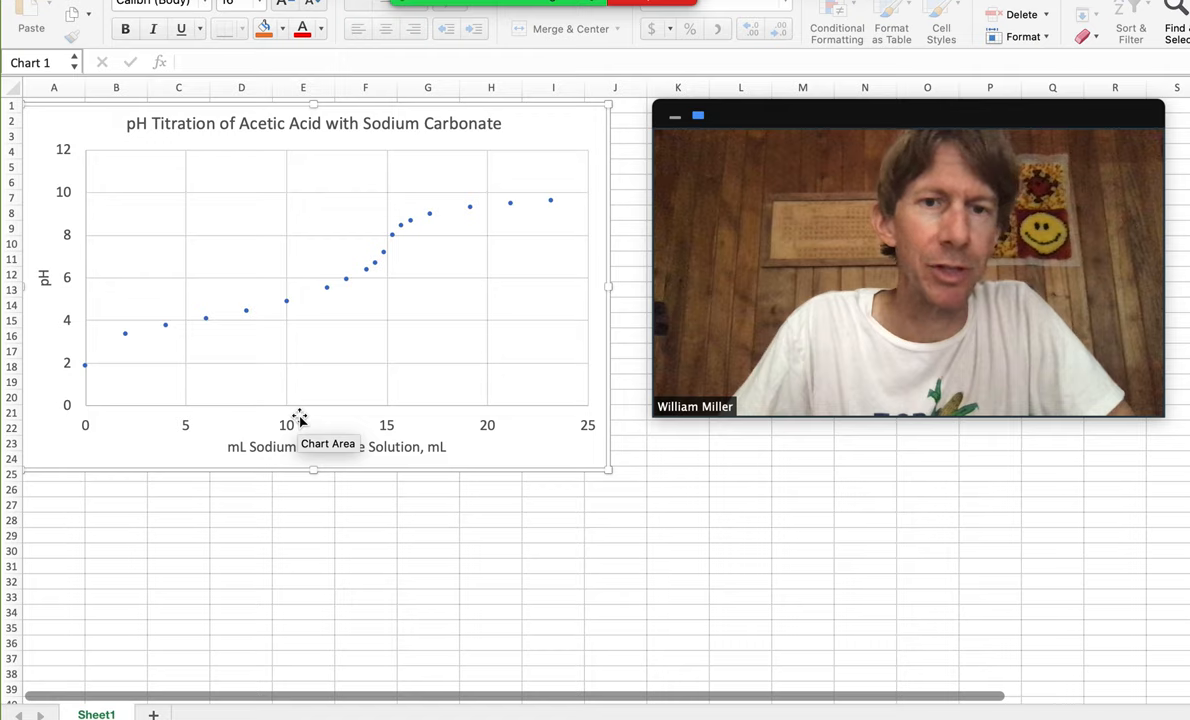
{"action": "mouse_move", "coordinate": [84, 364]}
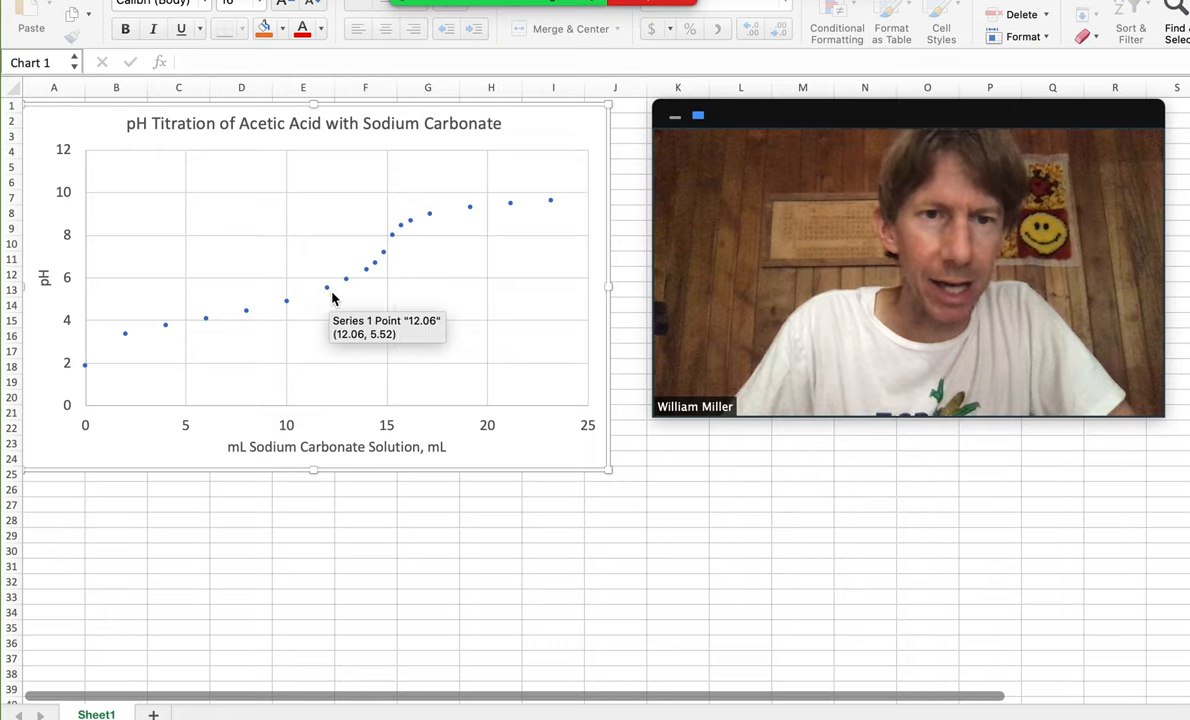
{"action": "mouse_move", "coordinate": [368, 280]}
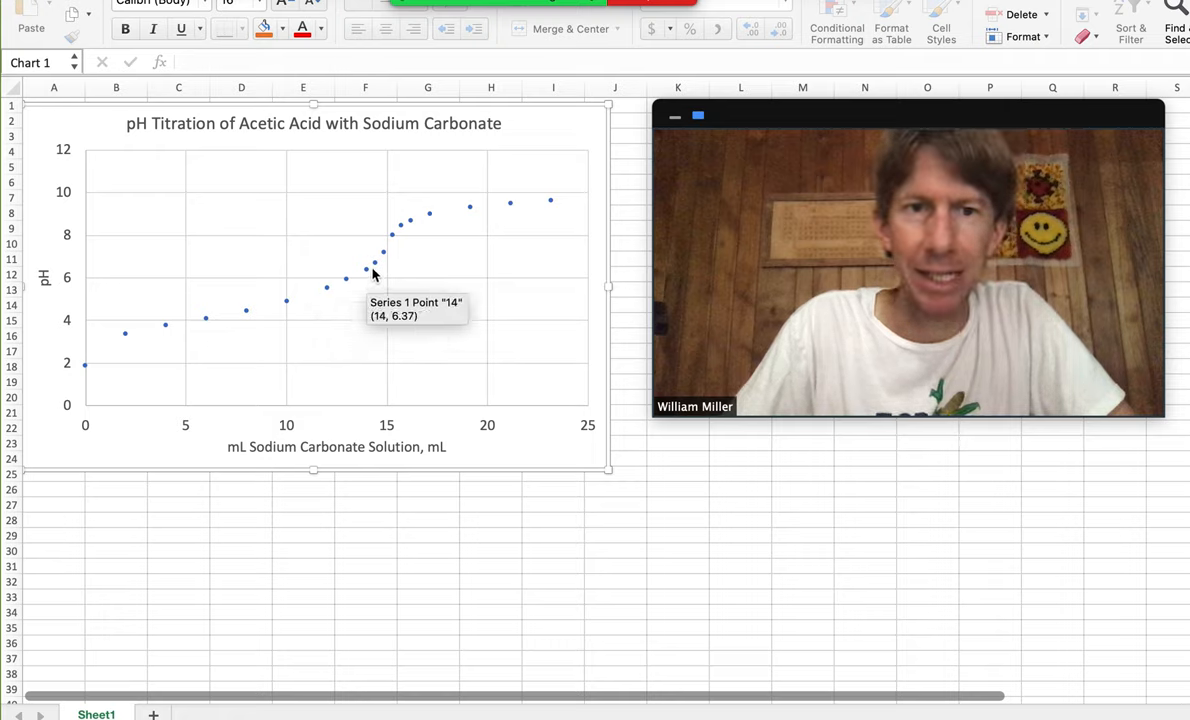
{"action": "mouse_move", "coordinate": [410, 230]}
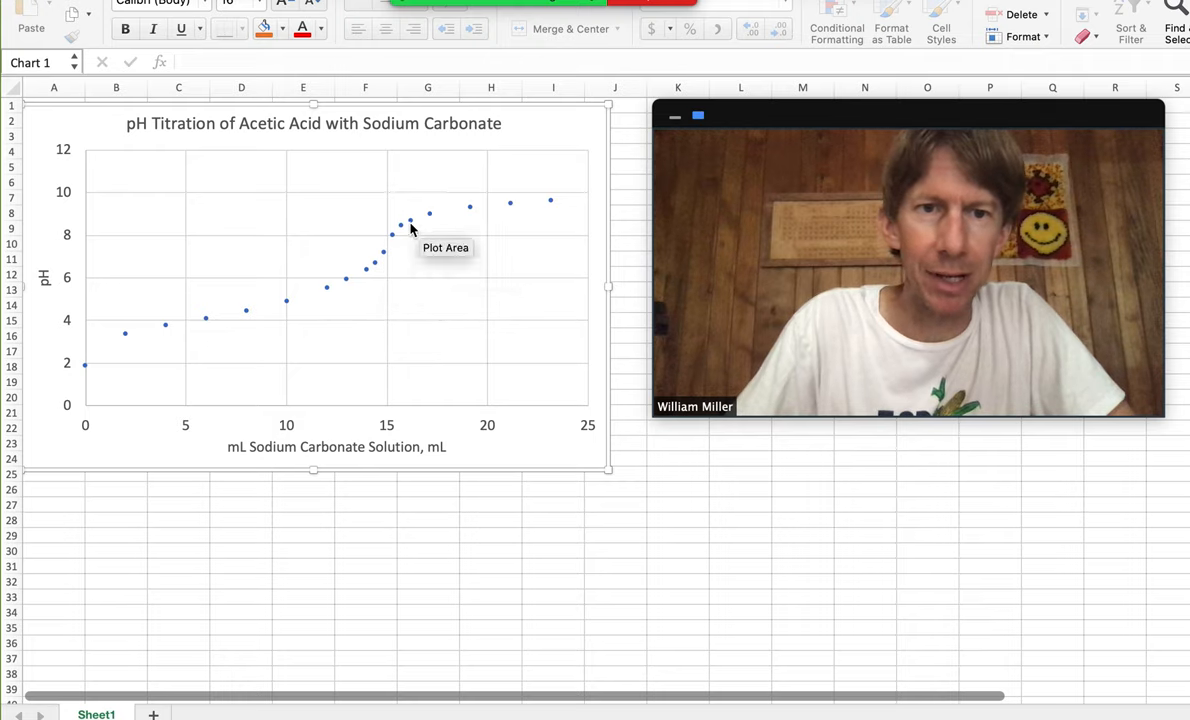
{"action": "mouse_move", "coordinate": [544, 208]}
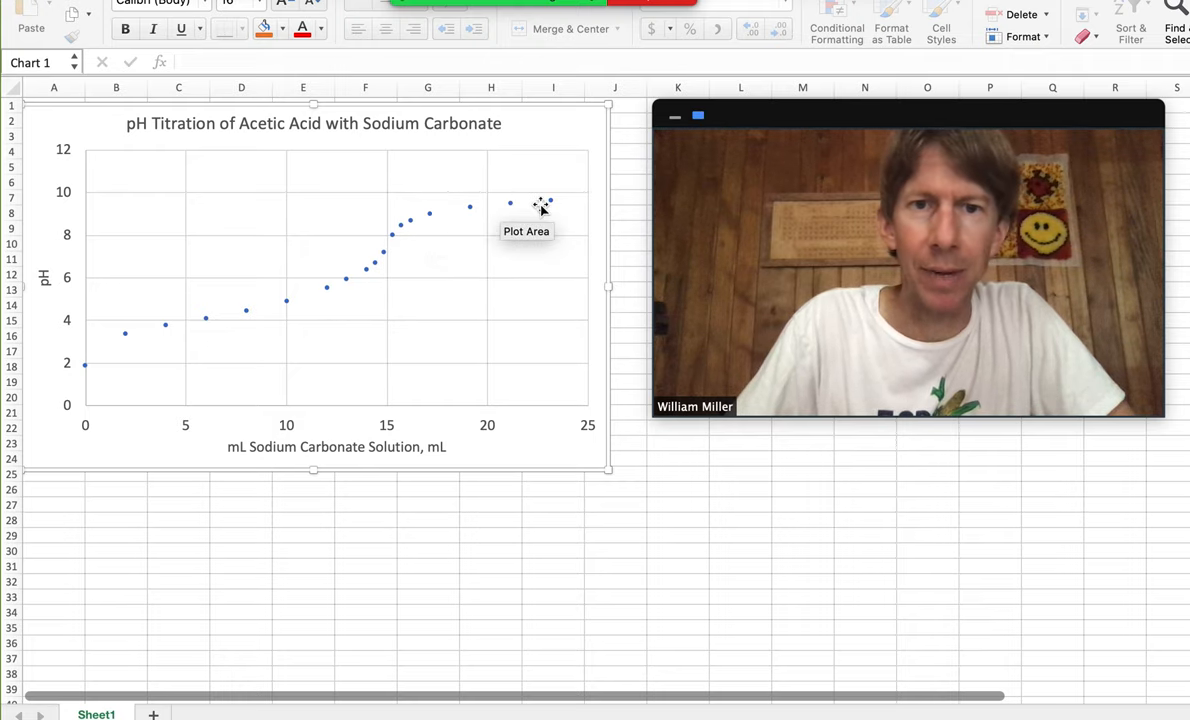
{"action": "mouse_move", "coordinate": [548, 202]}
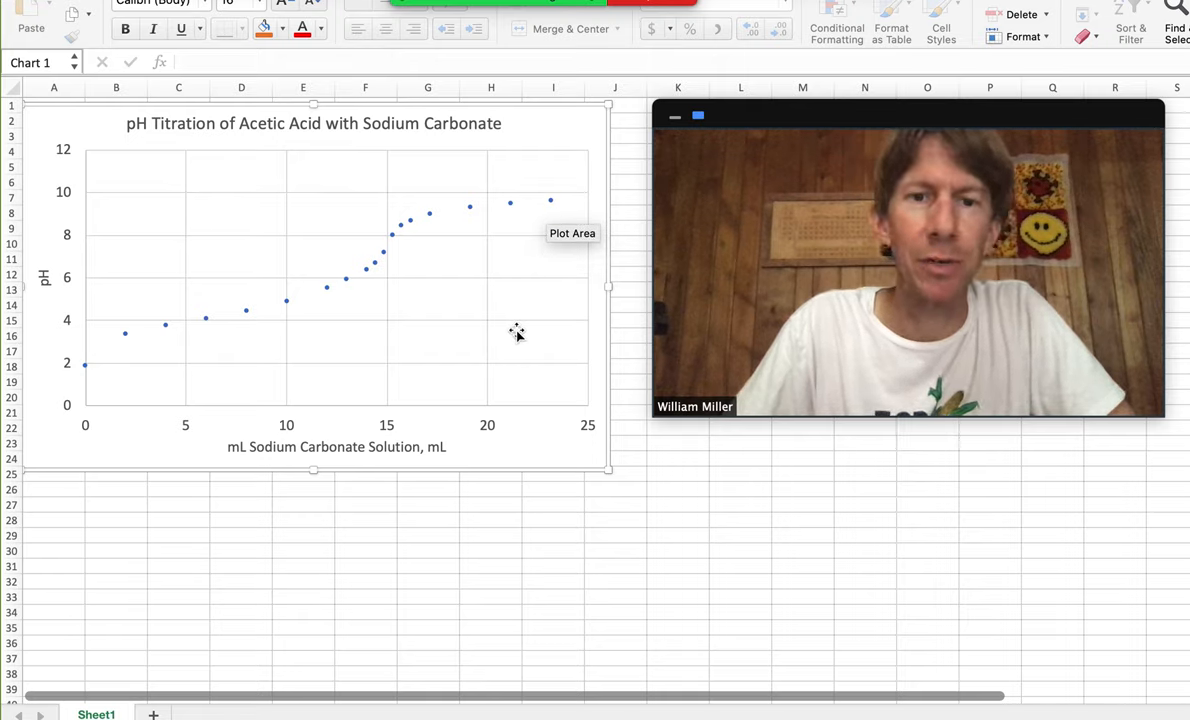
{"action": "mouse_move", "coordinate": [380, 348]}
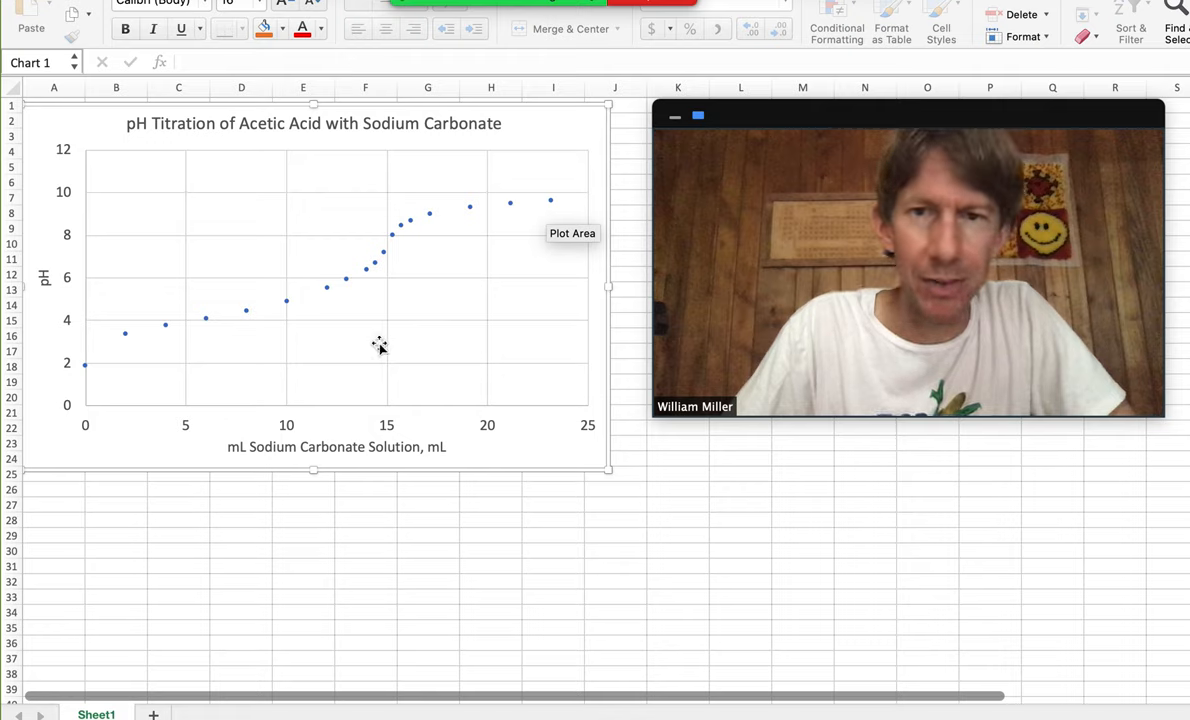
{"action": "mouse_move", "coordinate": [380, 332]}
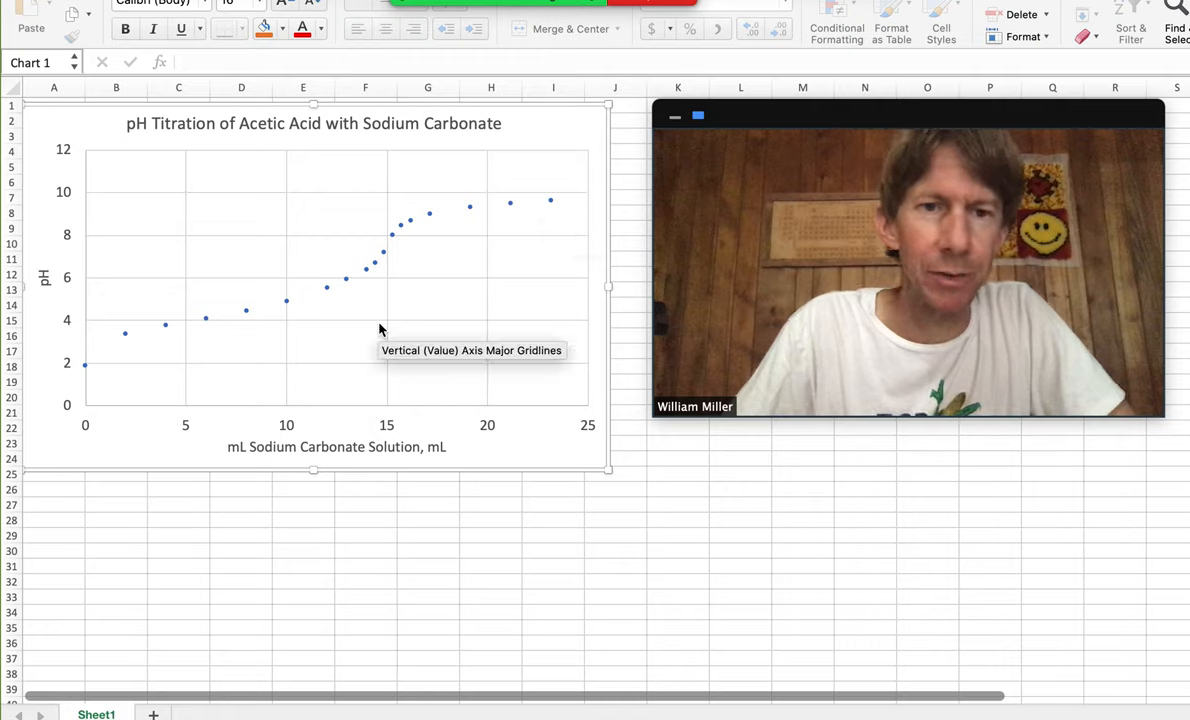
{"action": "mouse_move", "coordinate": [396, 244]}
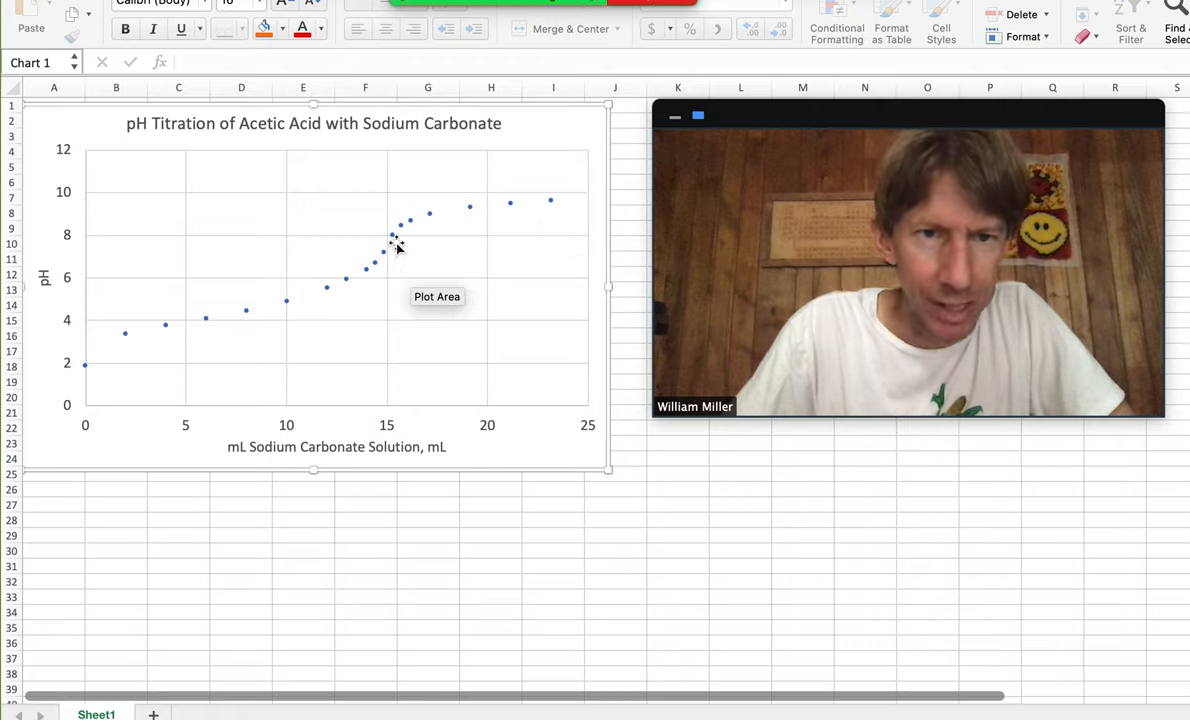
{"action": "mouse_move", "coordinate": [392, 252]}
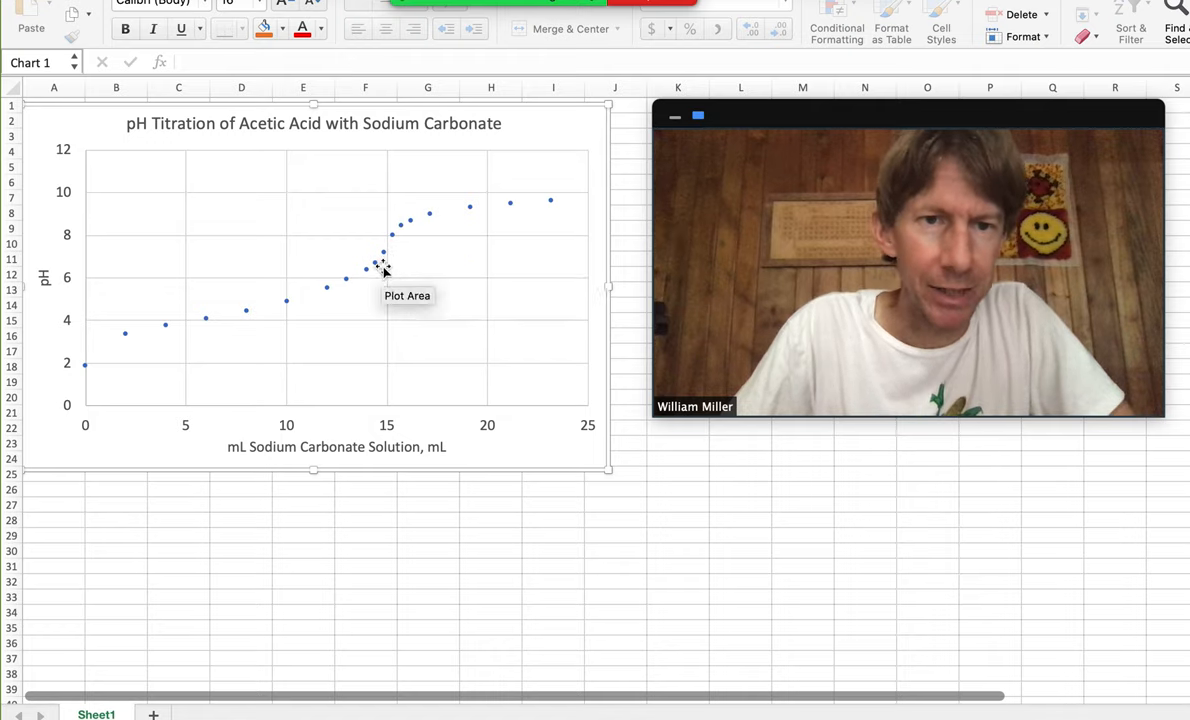
{"action": "mouse_move", "coordinate": [388, 266]}
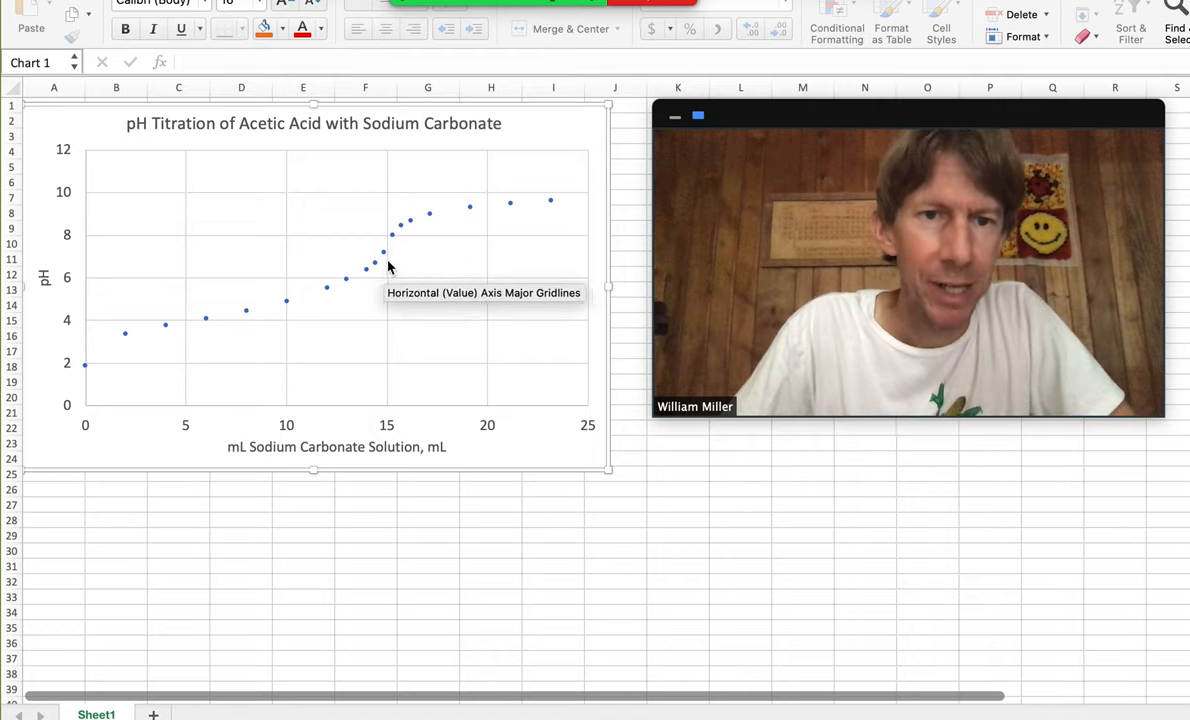
{"action": "mouse_move", "coordinate": [384, 256]}
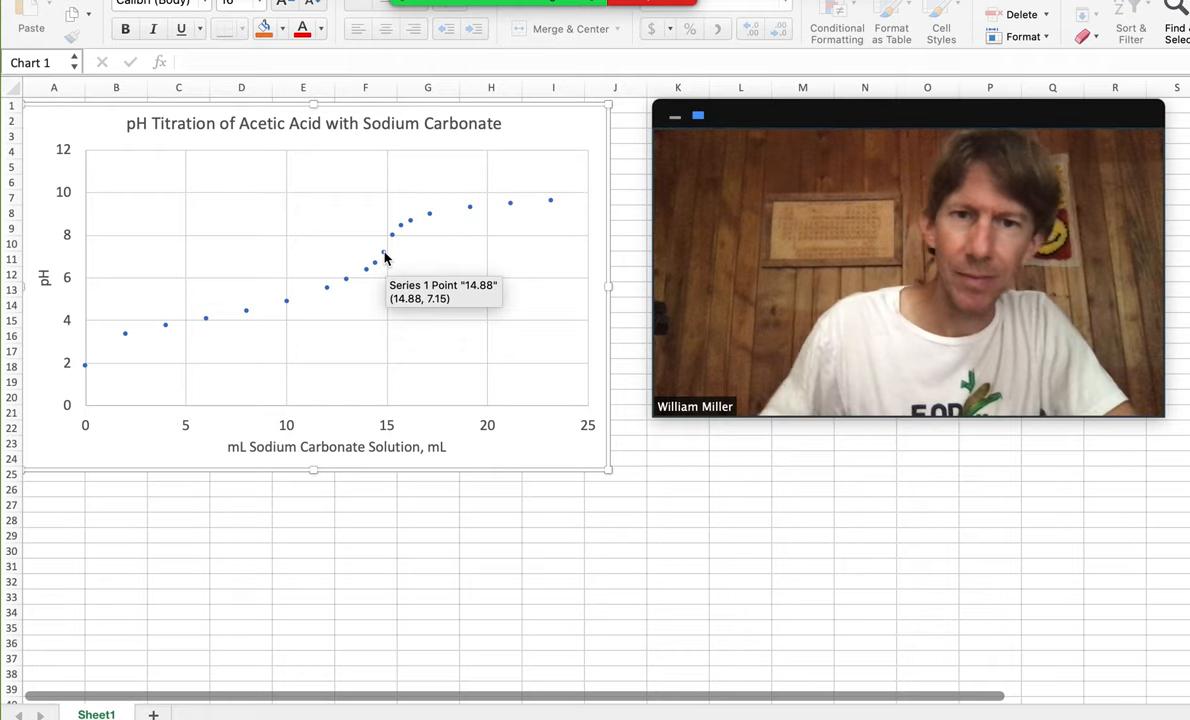
{"action": "mouse_move", "coordinate": [396, 240]}
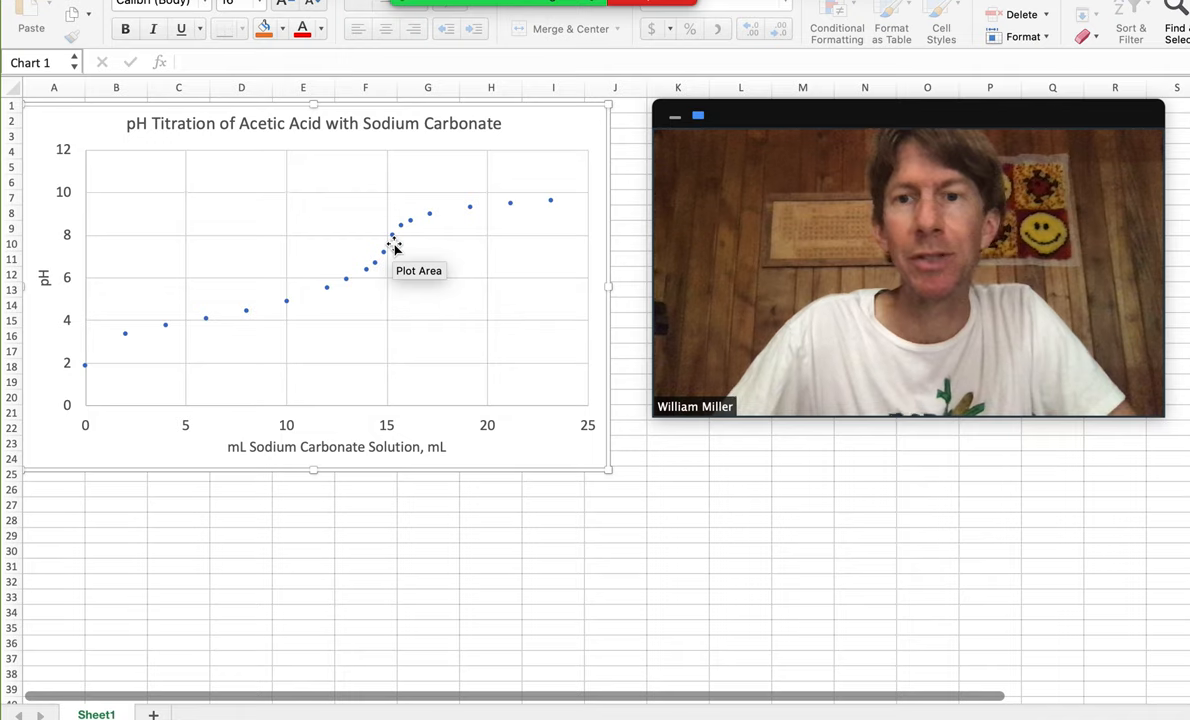
{"action": "mouse_move", "coordinate": [388, 250]}
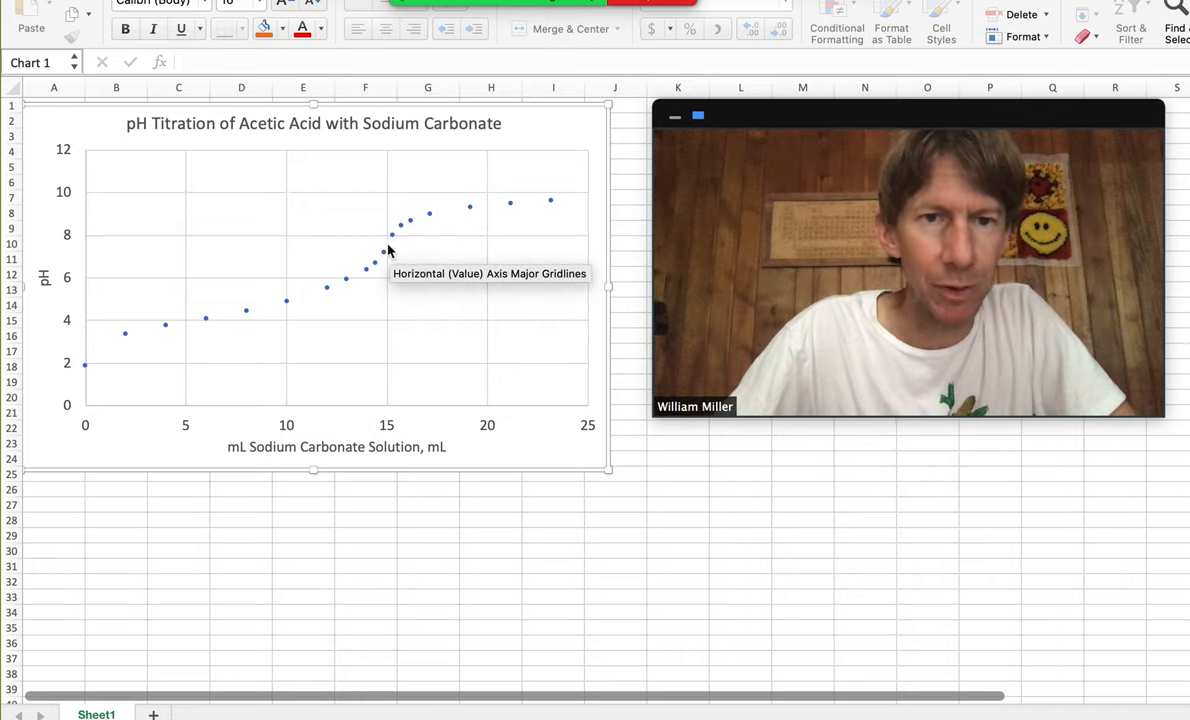